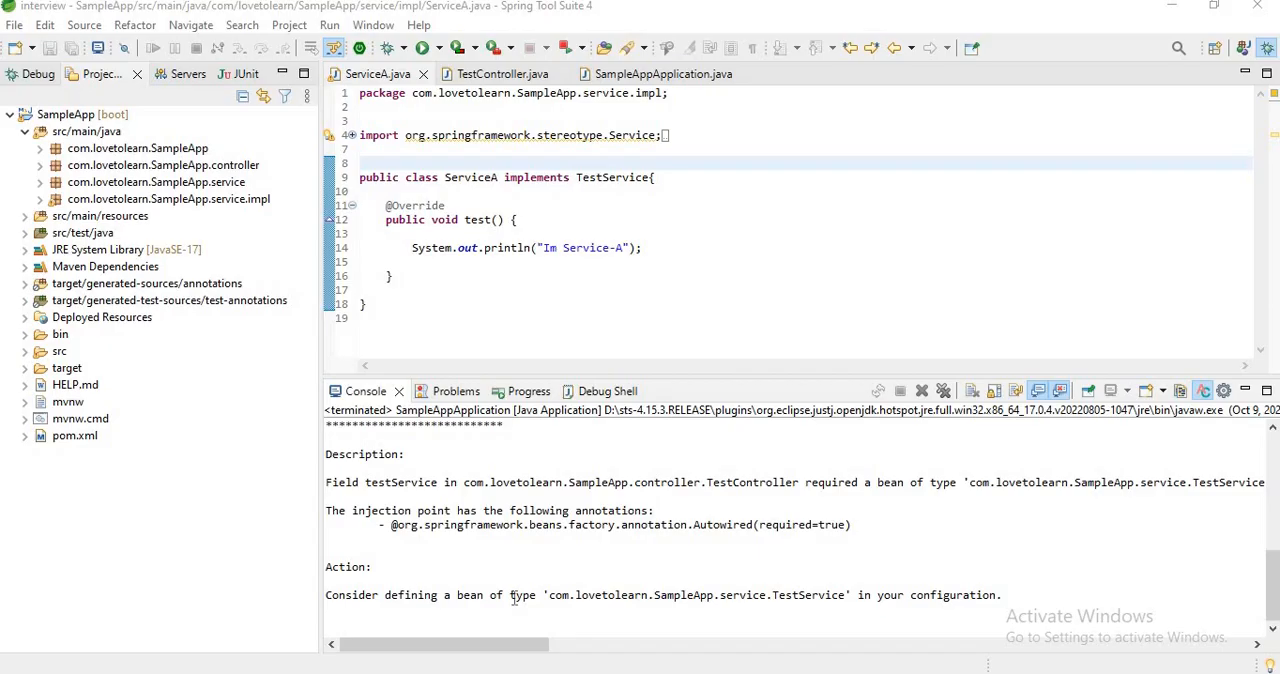
mouse_move(1020, 338)
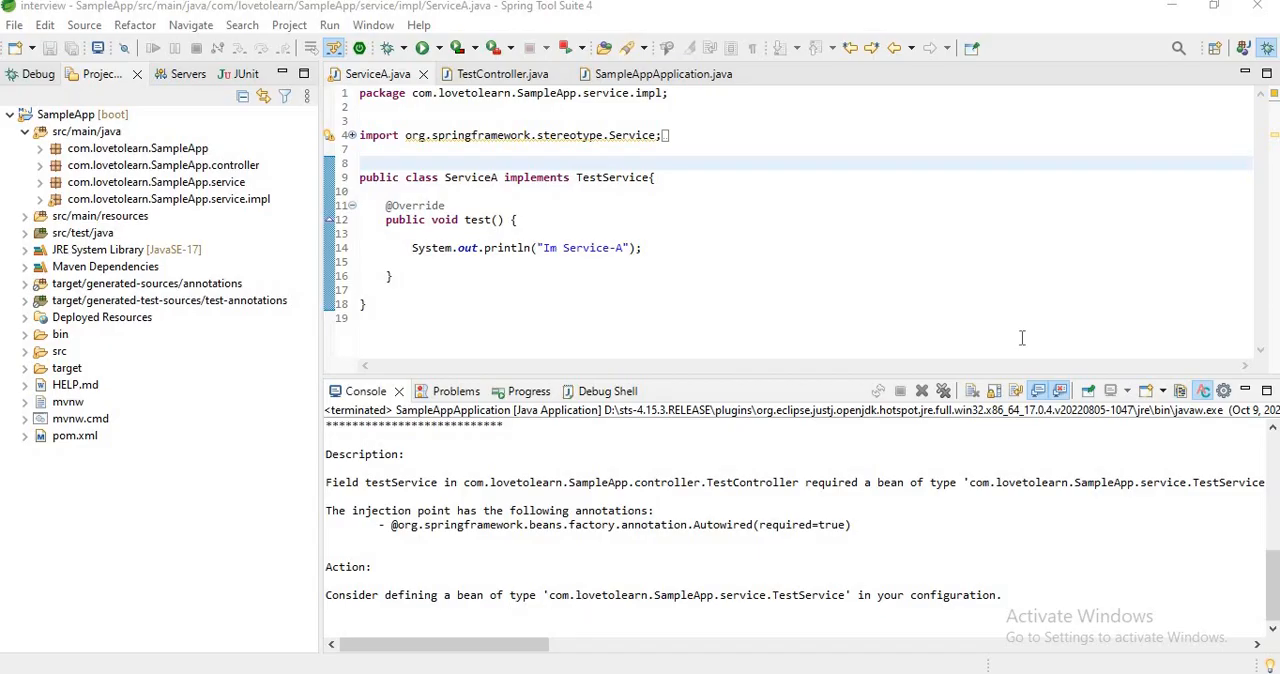
click(496, 72)
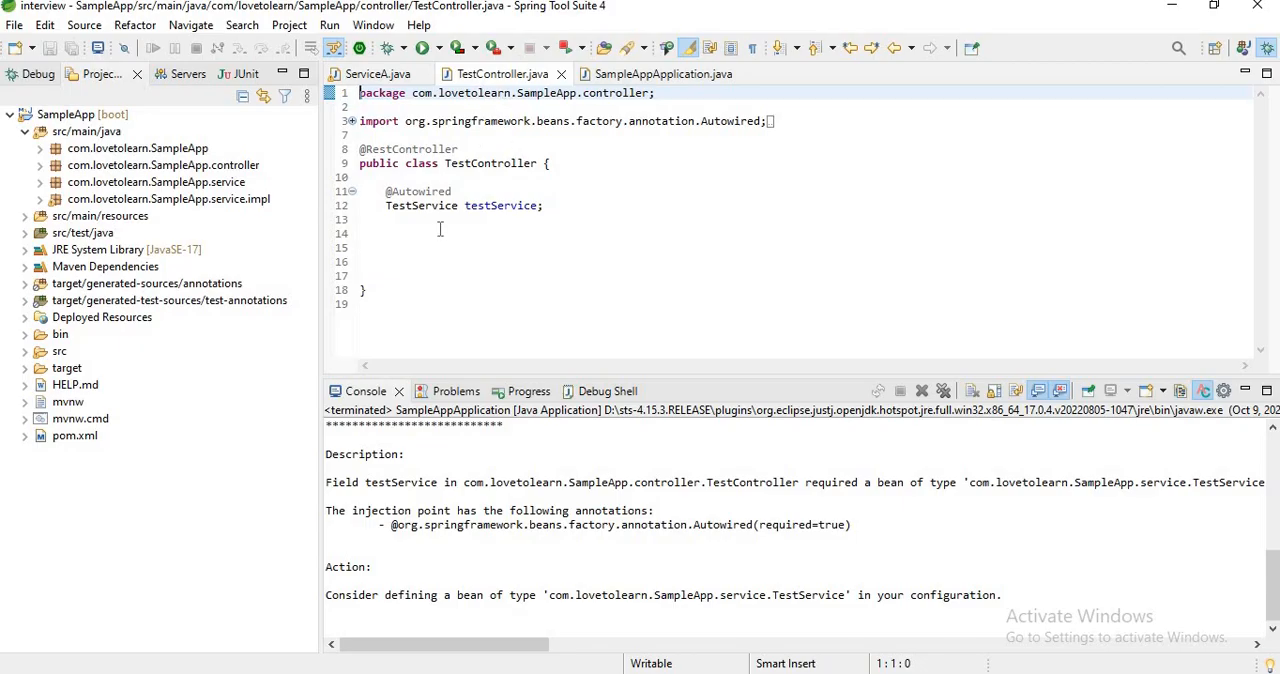
mouse_move(424, 204)
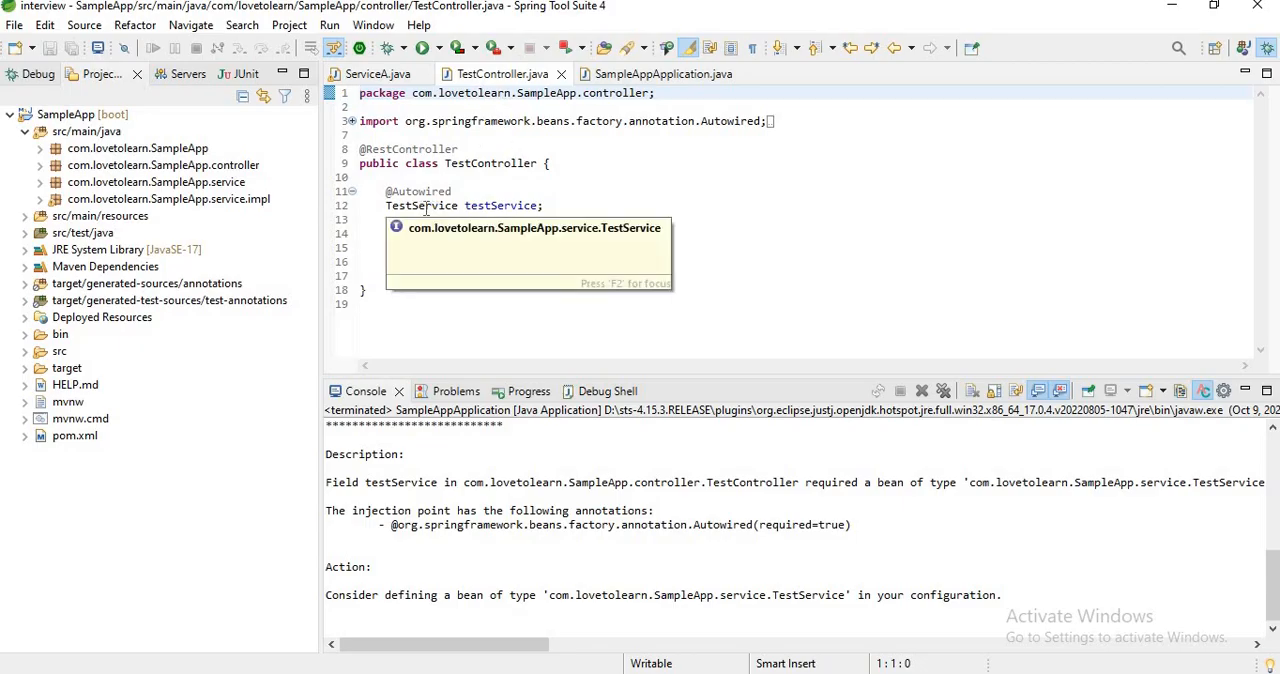
click(378, 72)
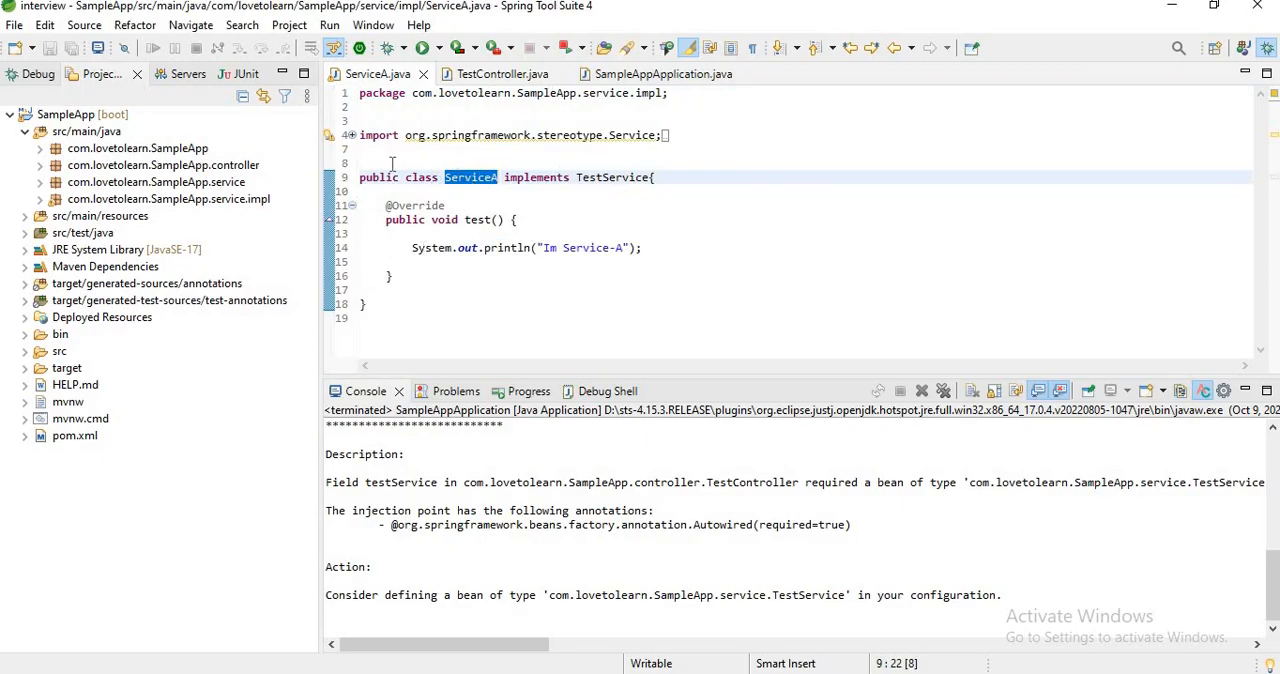
click(386, 164)
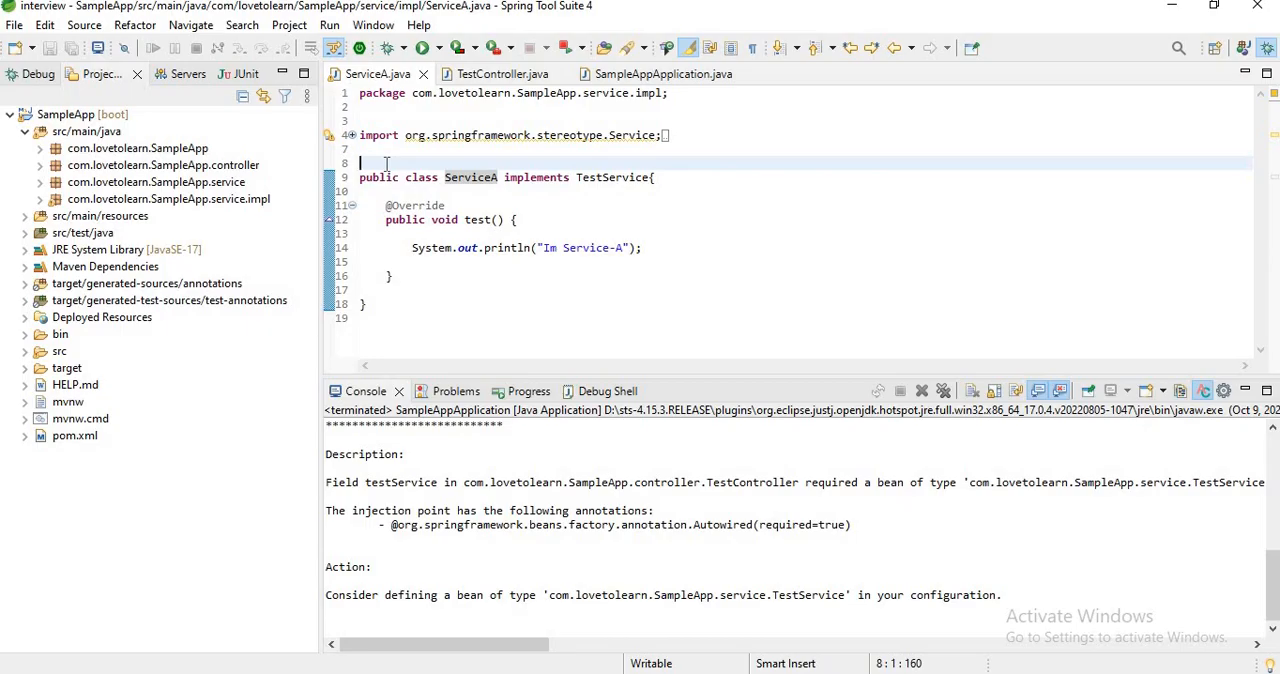
text(@S)
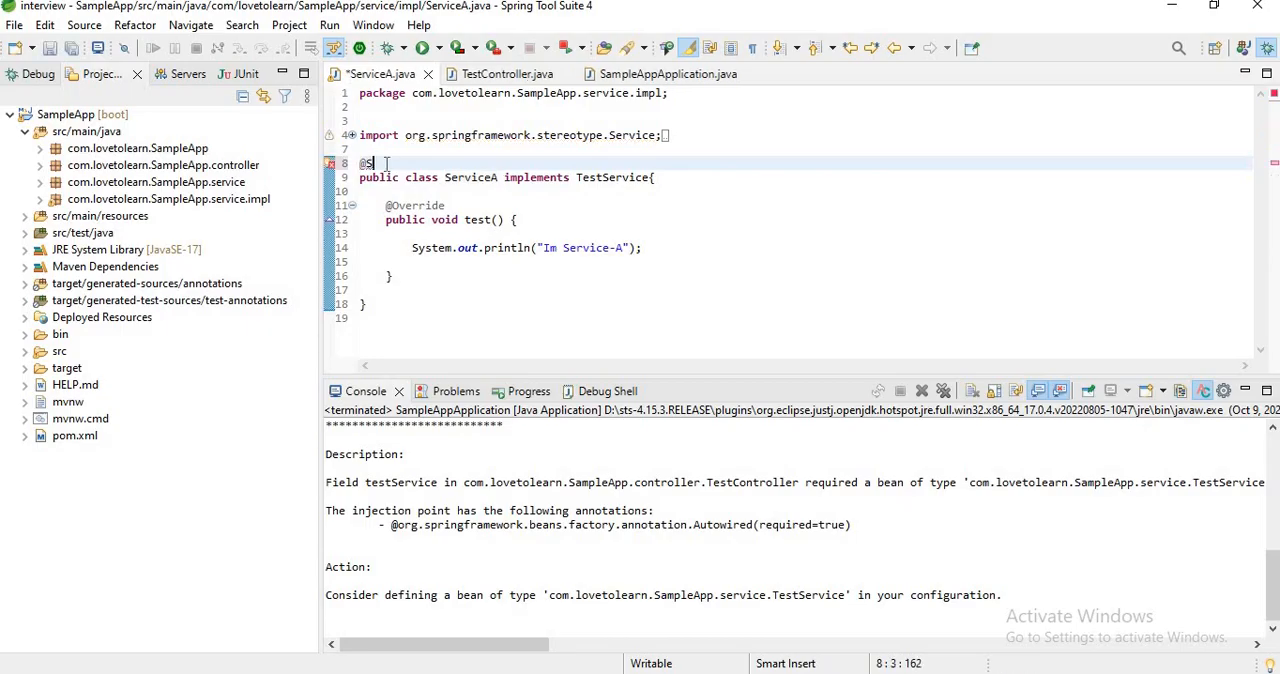
text(ervice)
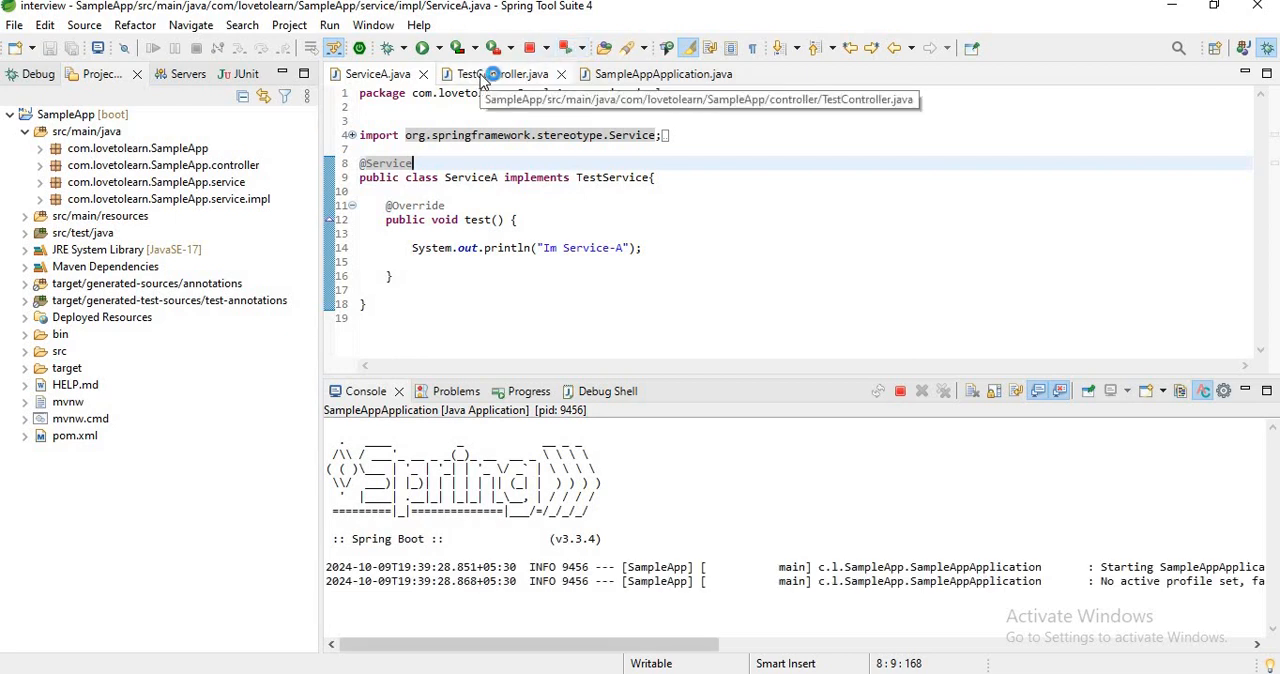
- Recheck TestController and ServiceA, then bring up the editor tab's close options
click(496, 72)
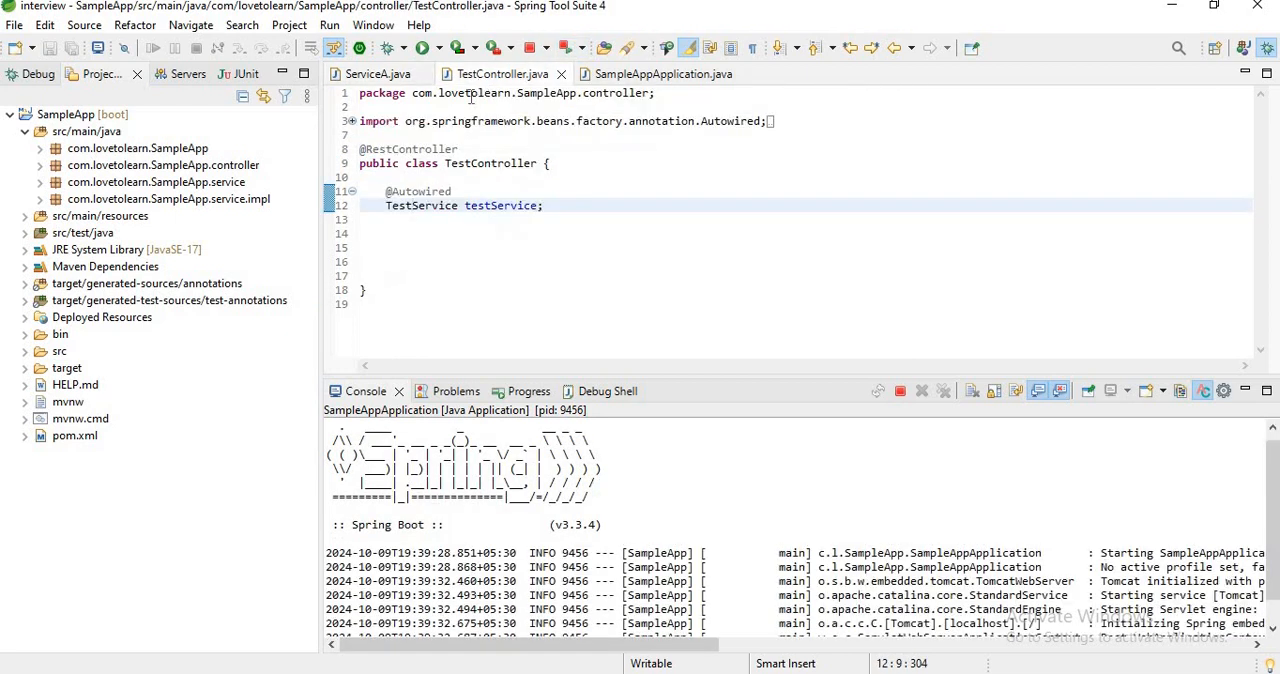
double_click(420, 204)
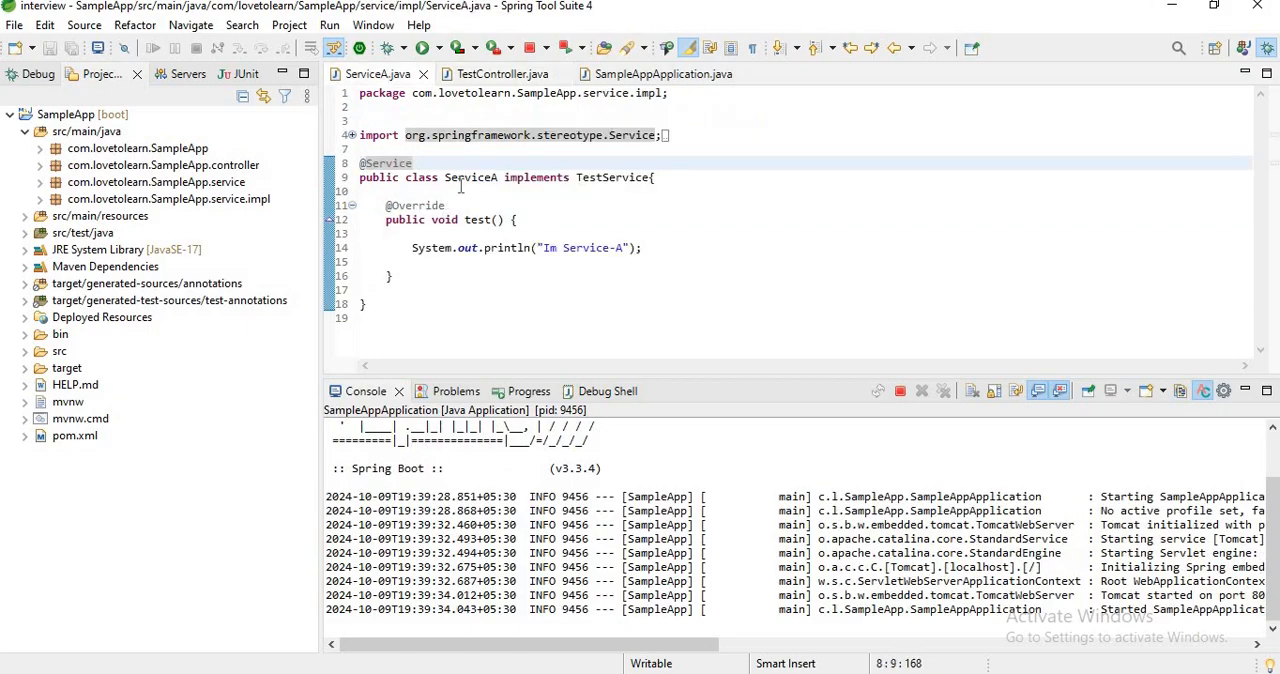
mouse_move(462, 184)
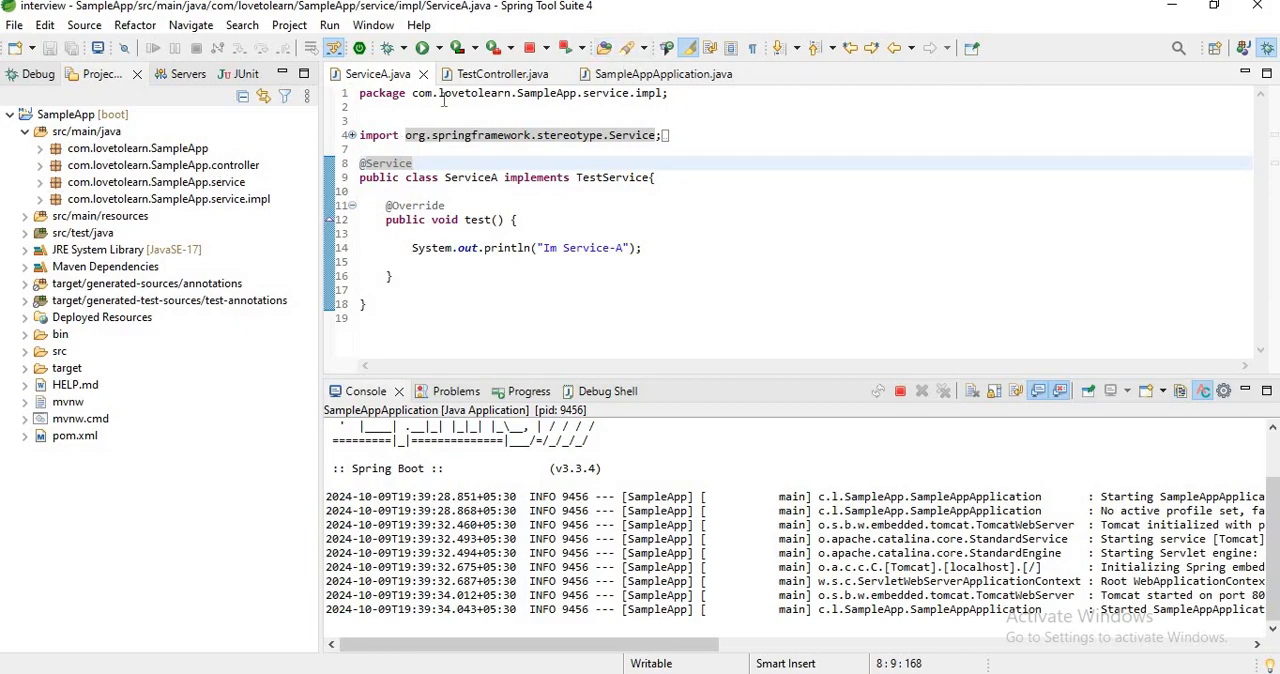
right_click(376, 72)
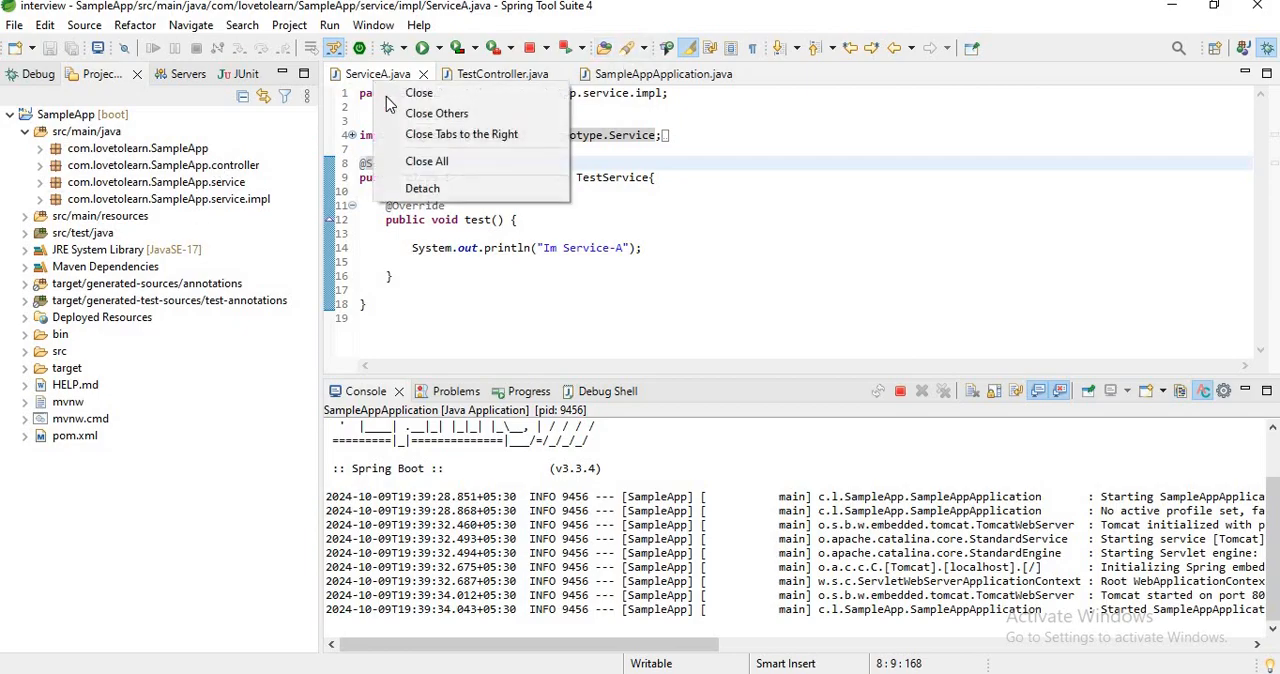
- Close all editors and open TestComponent.java and TestService.java from service.impl
click(426, 160)
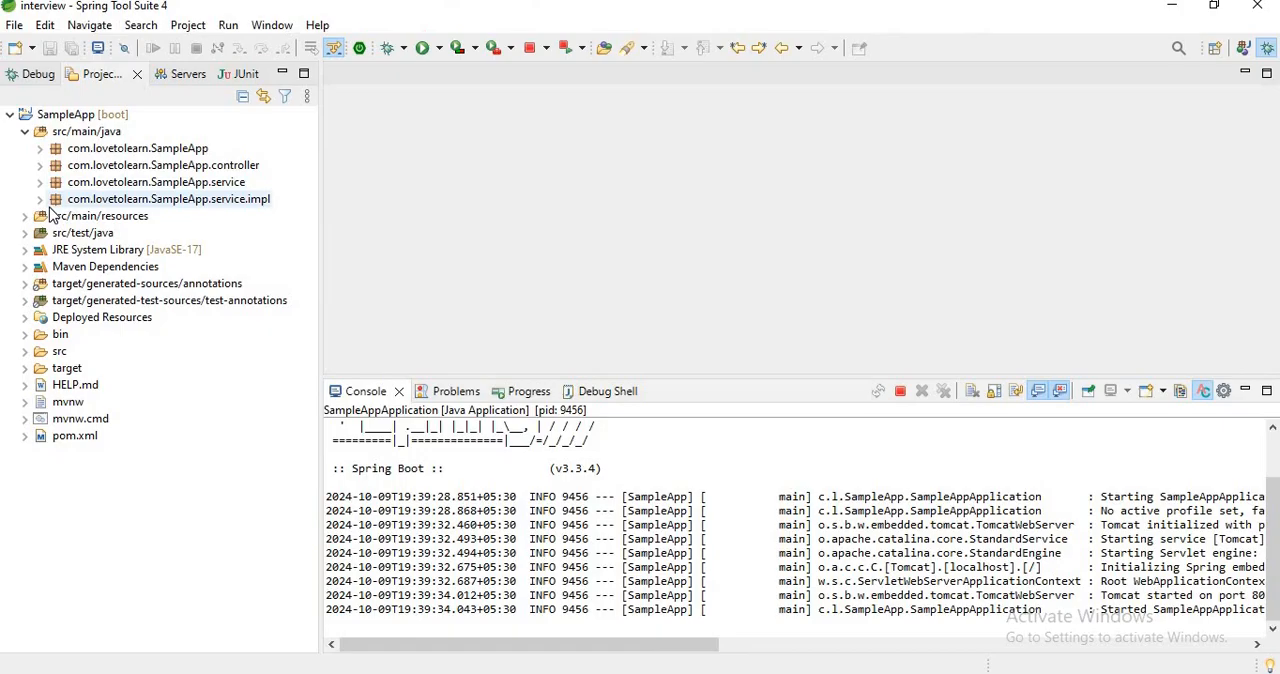
click(42, 200)
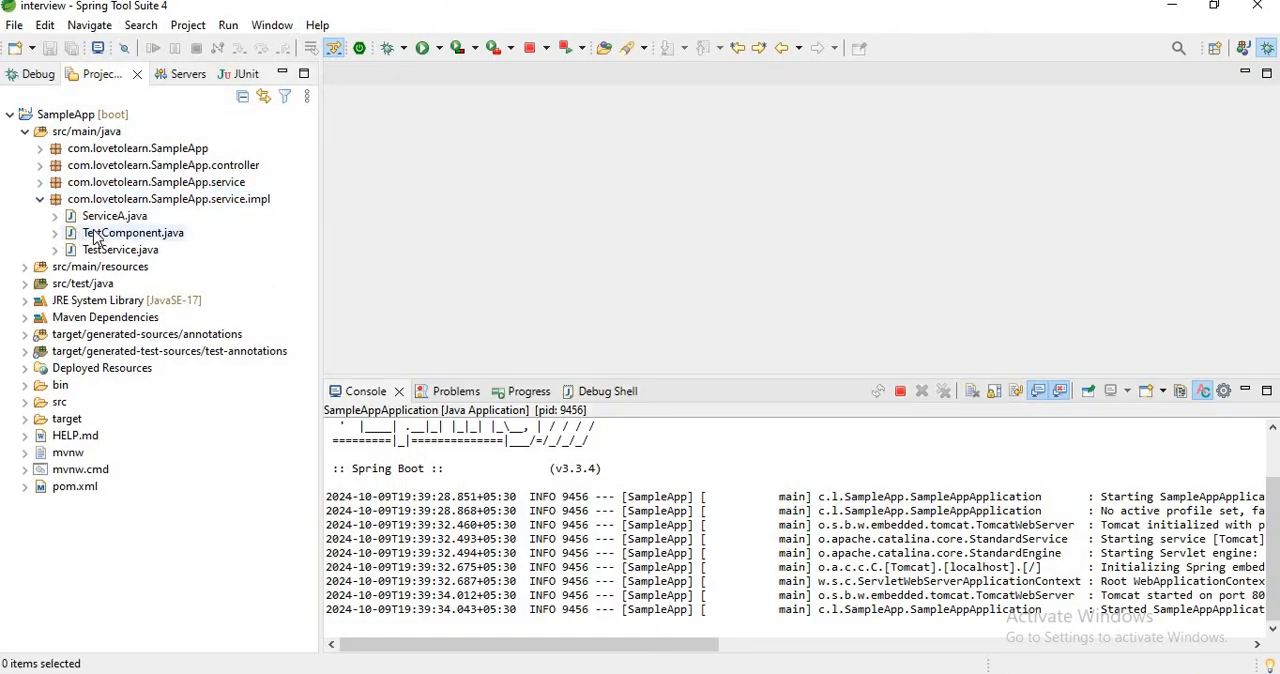
double_click(132, 232)
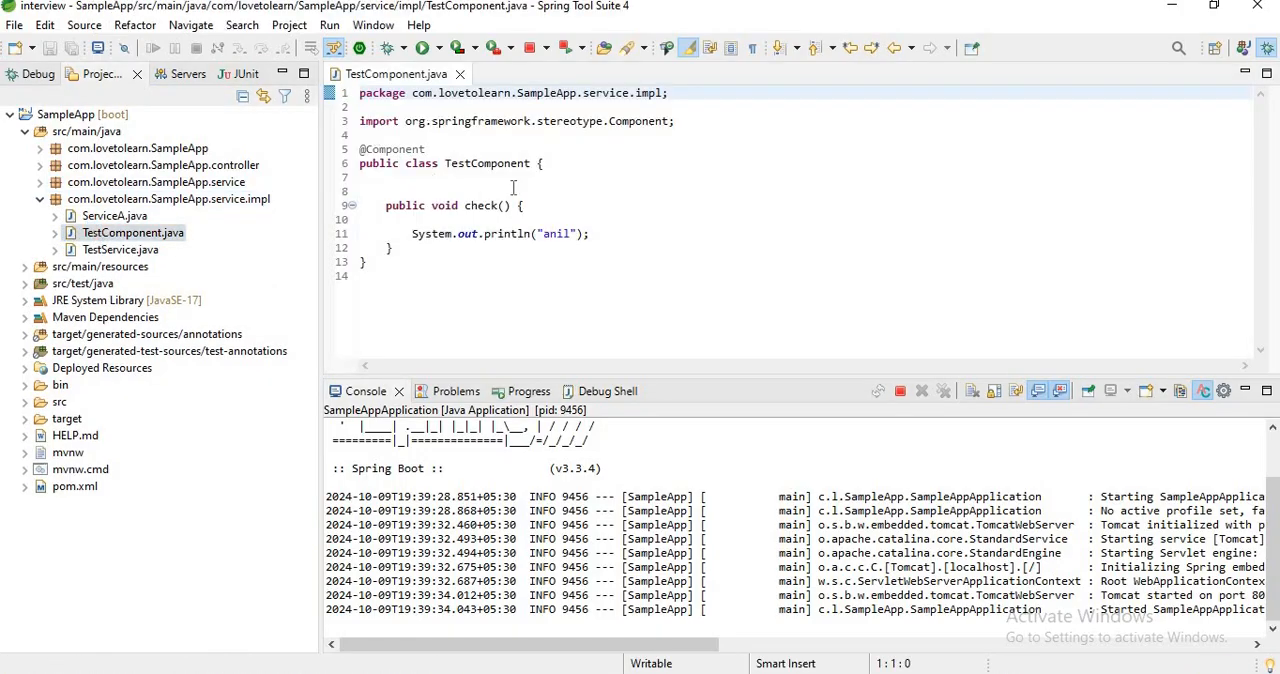
double_click(488, 164)
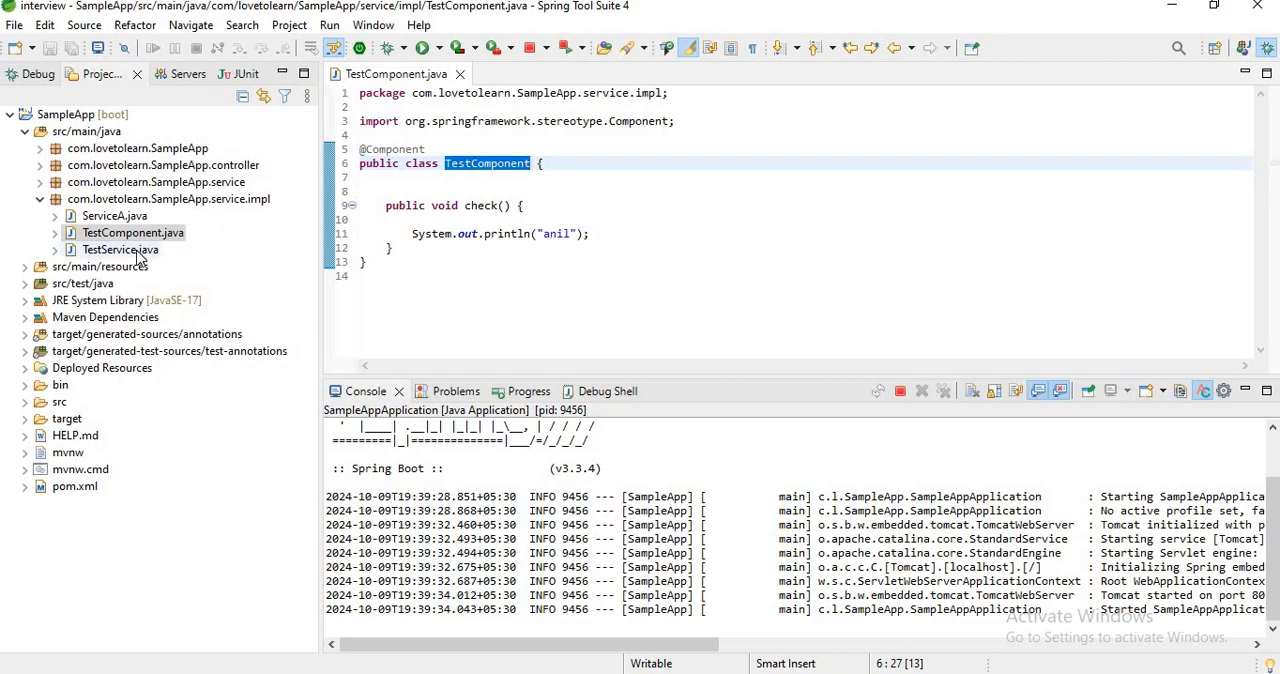
double_click(120, 248)
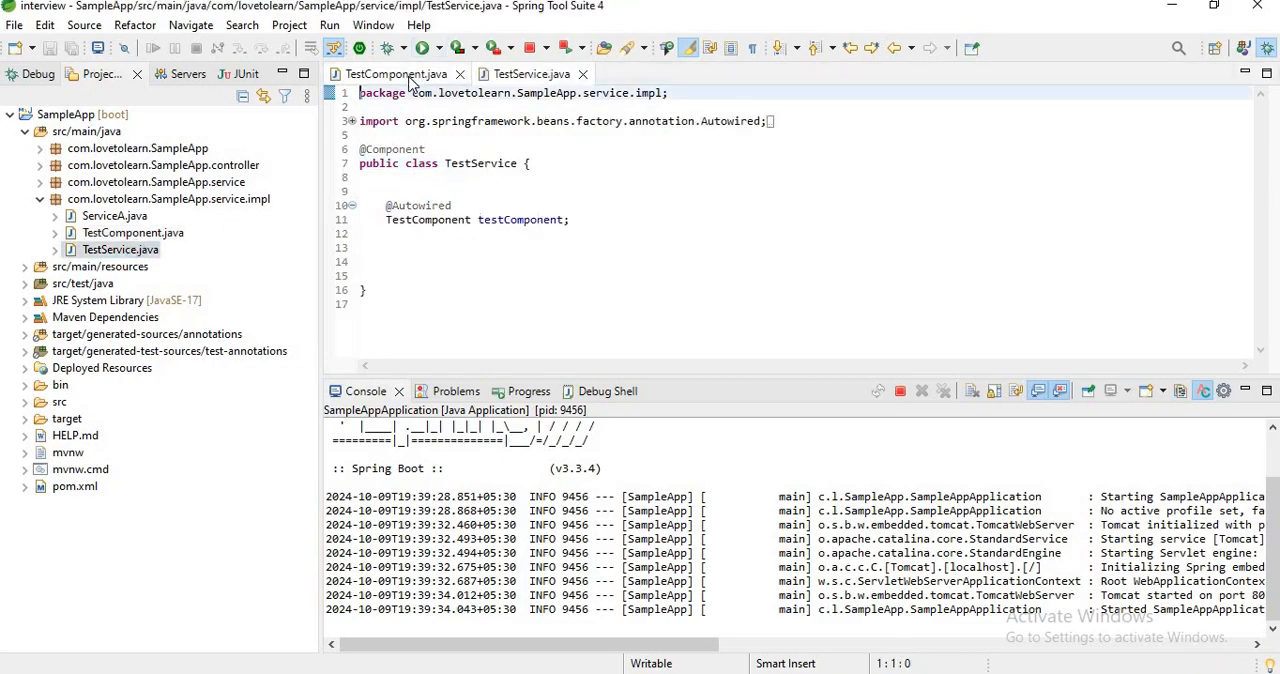
click(392, 72)
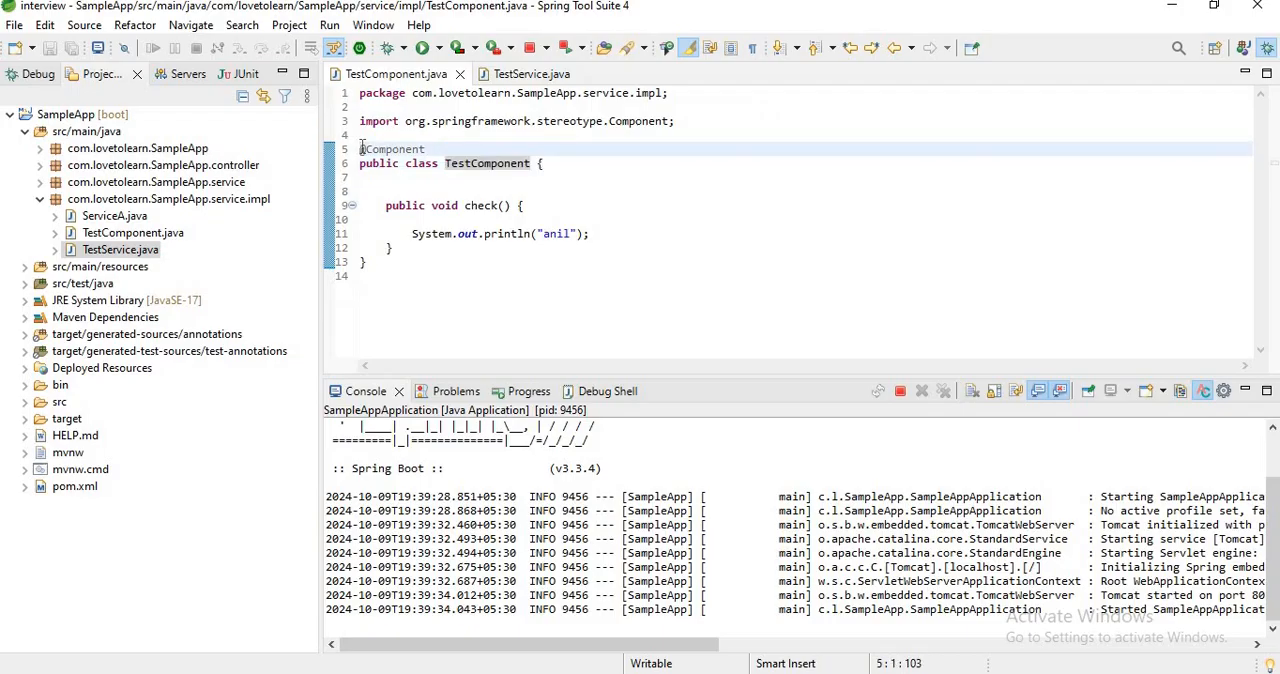
text(//)
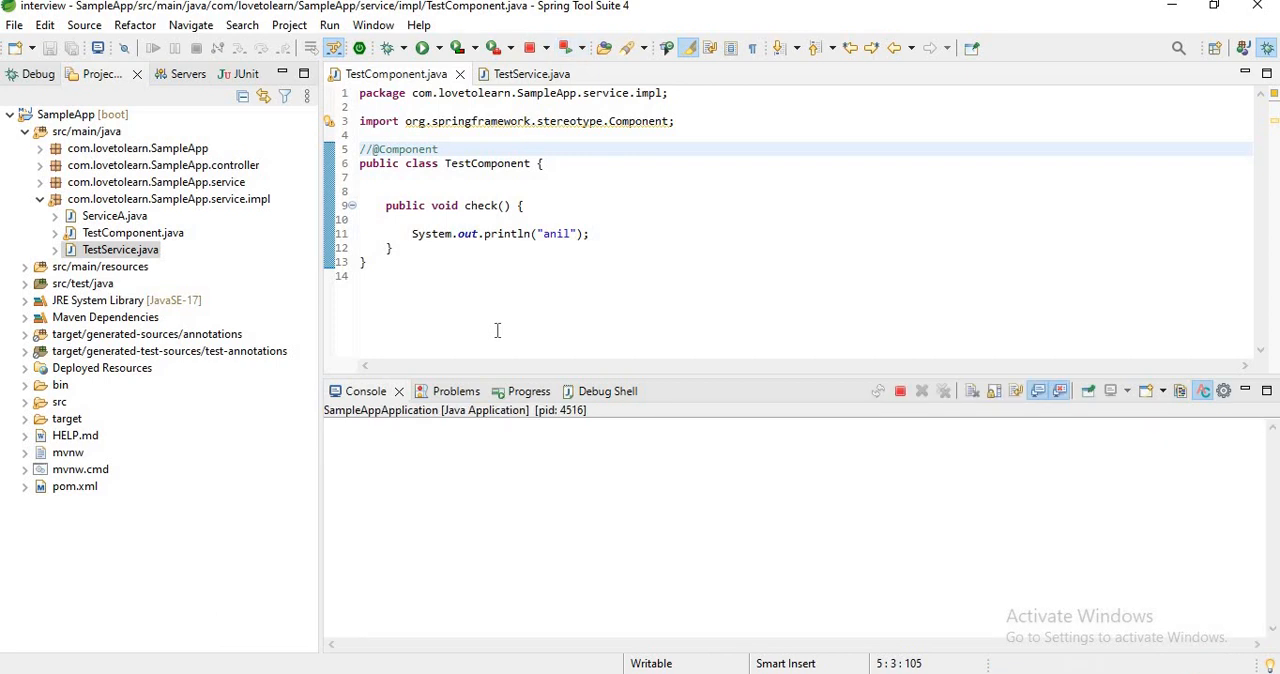
click(424, 48)
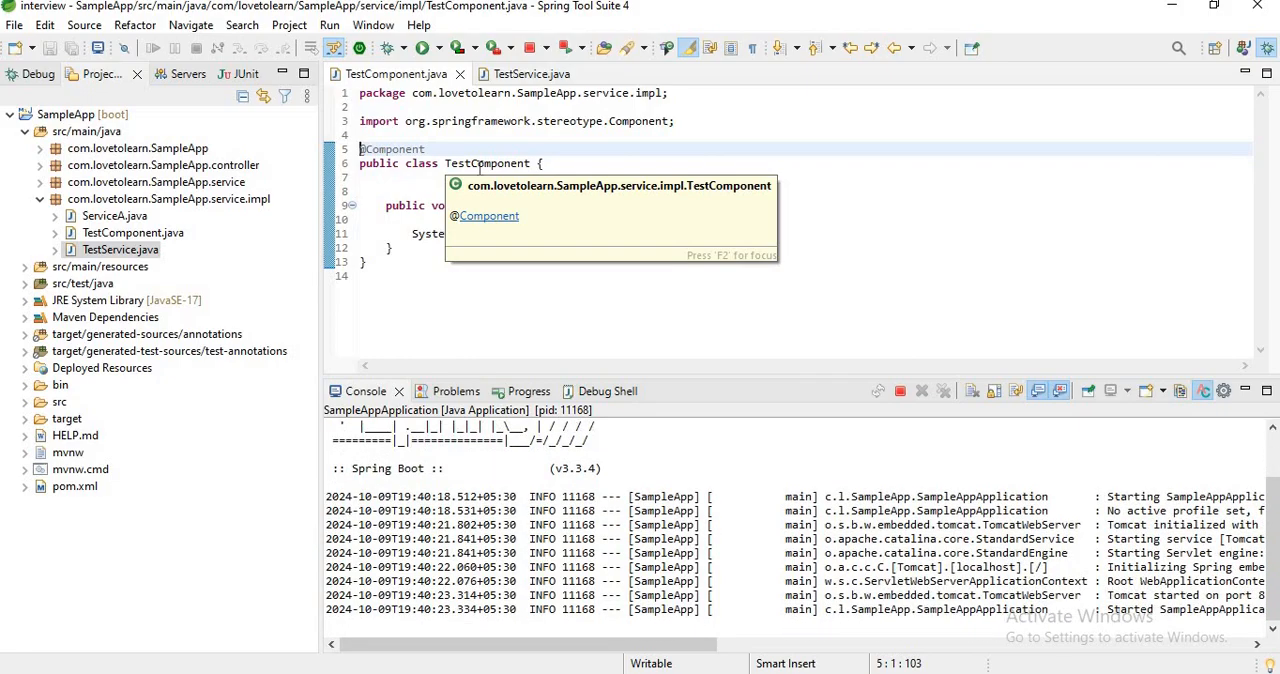
double_click(488, 164)
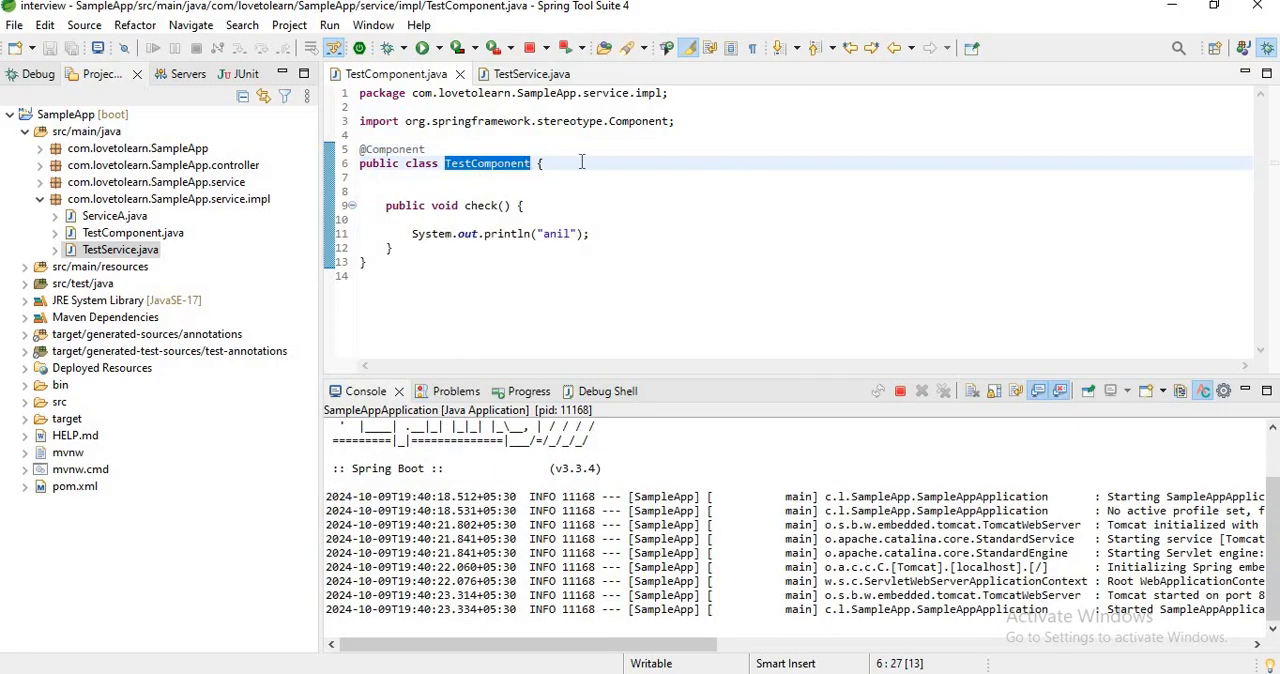